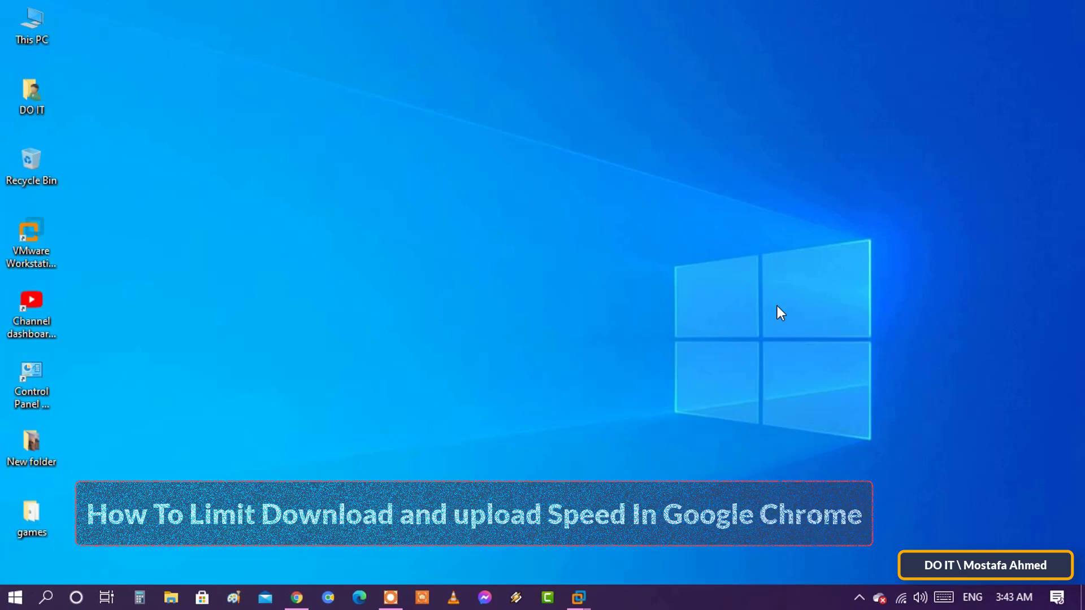
- Launch Google Chrome from the taskbar icon
left_click(296, 597)
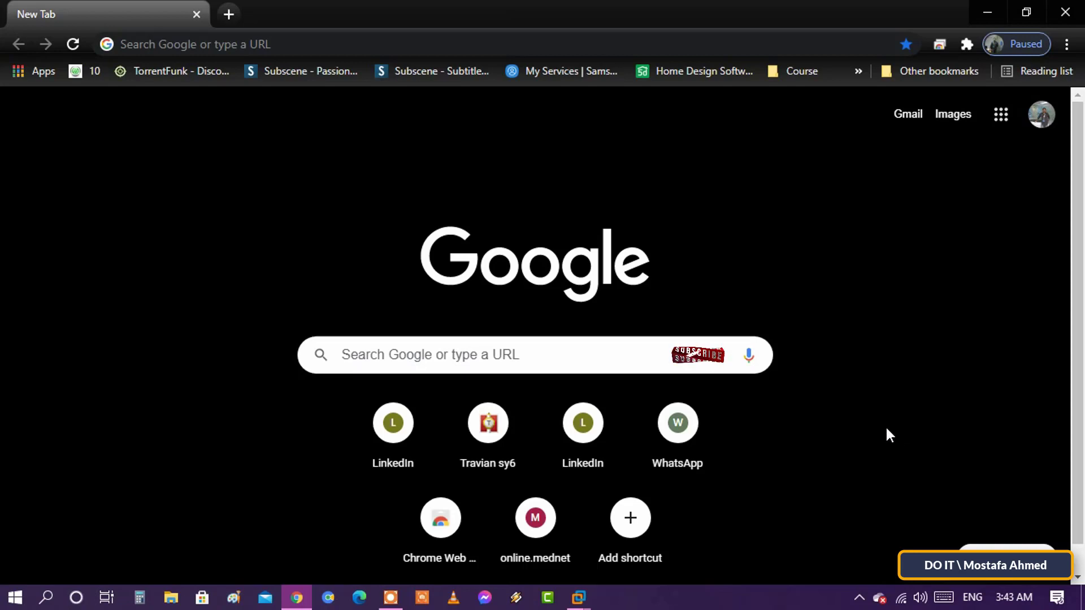
mouse_move(897, 453)
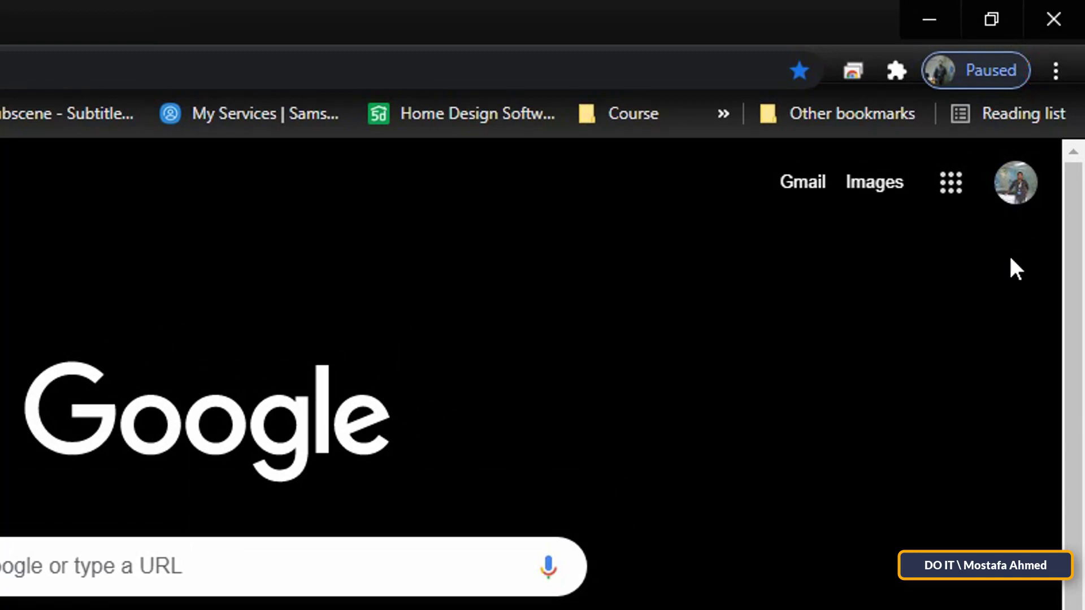
- Open Developer tools via the Chrome menu's More tools submenu
left_click(1057, 59)
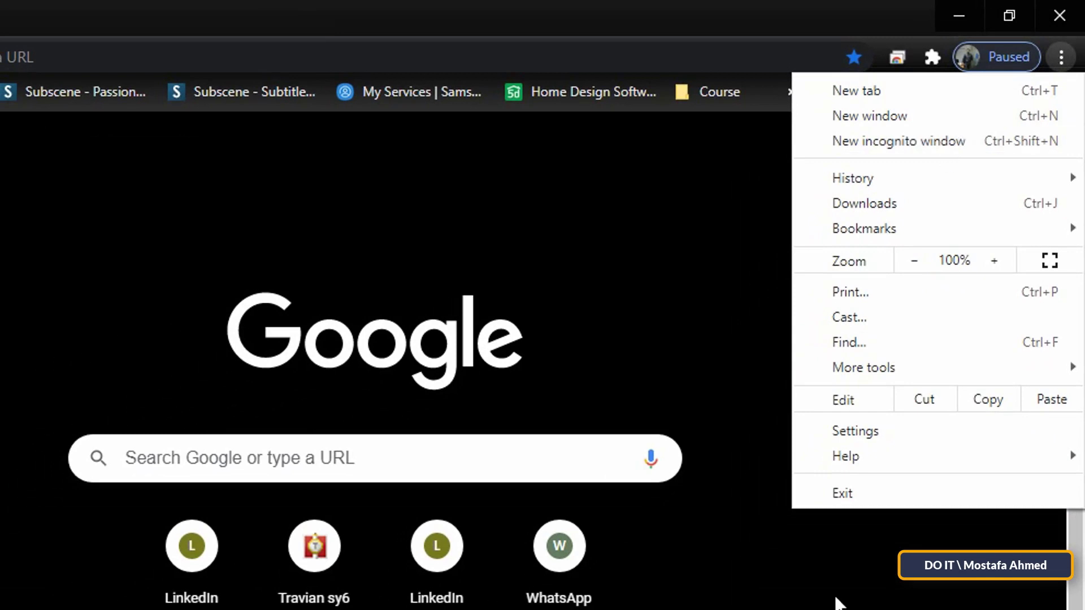
mouse_move(863, 367)
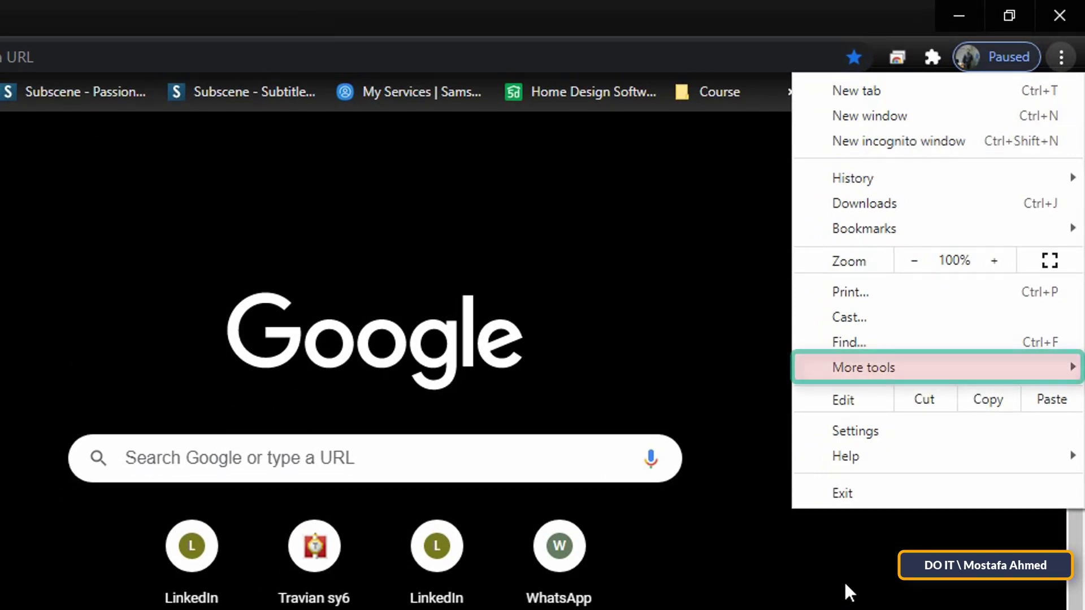
left_click(862, 367)
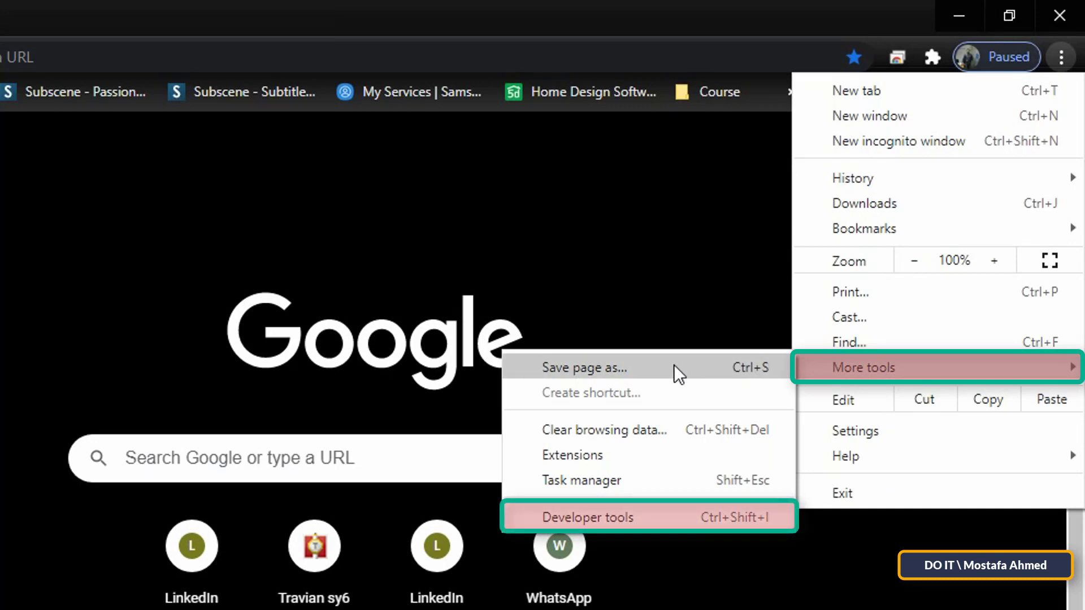
mouse_move(652, 526)
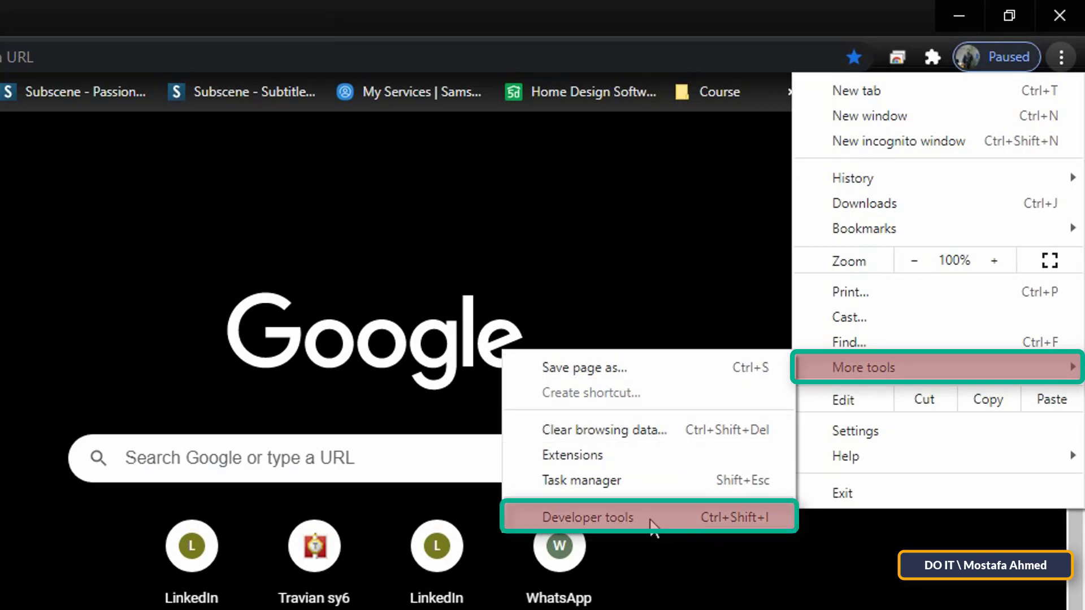
mouse_move(656, 527)
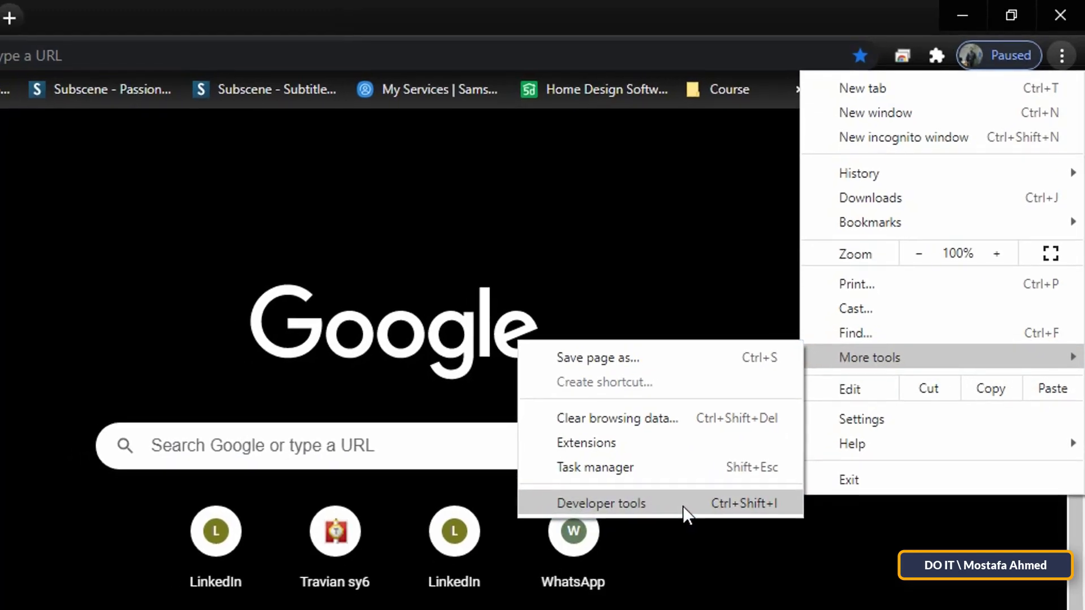
left_click(601, 503)
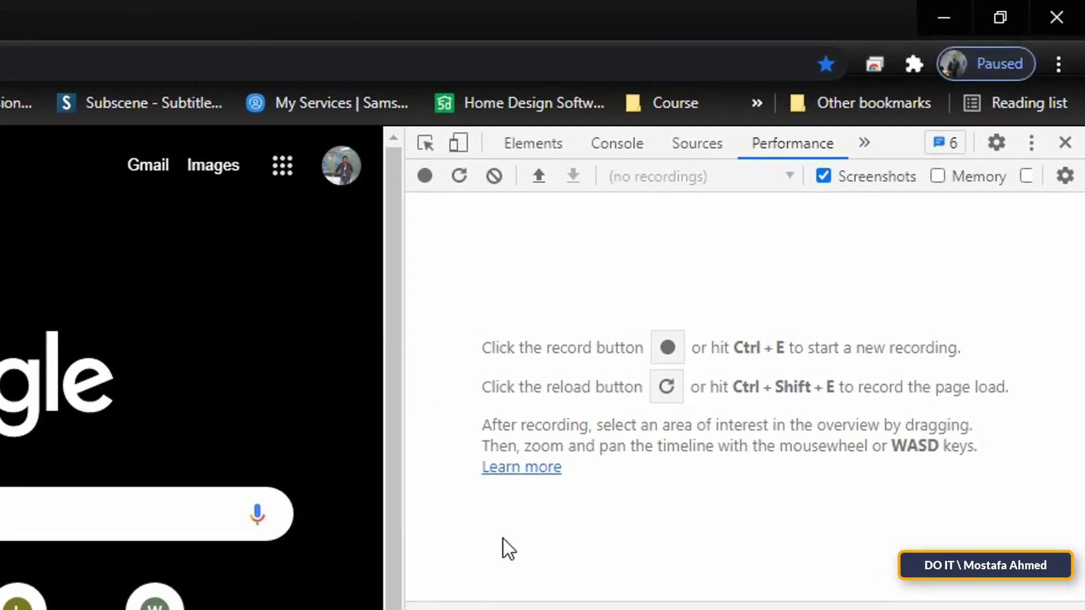
mouse_move(995, 143)
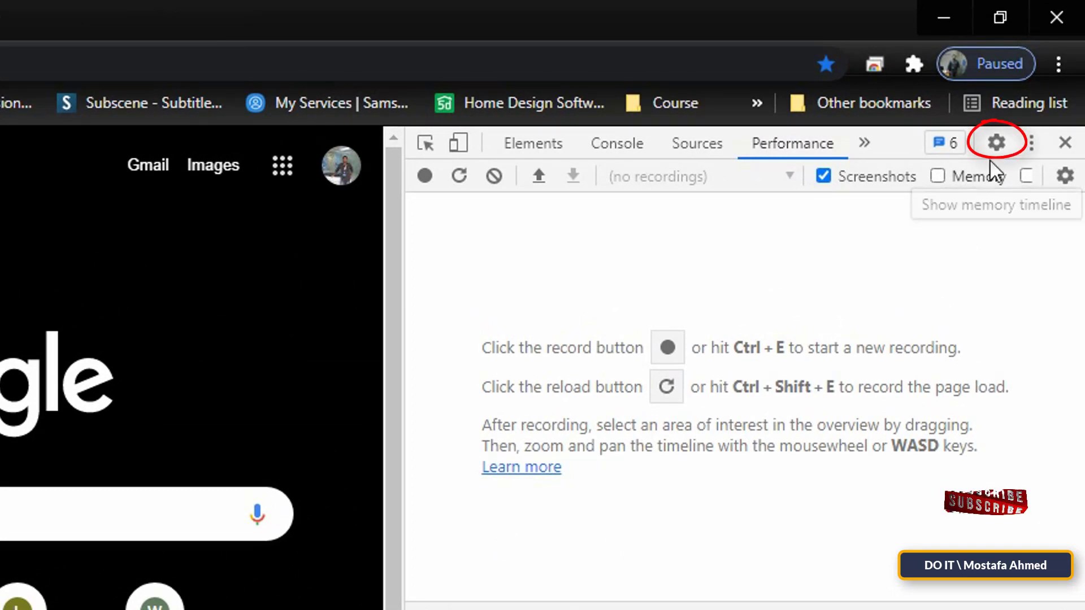
mouse_move(996, 142)
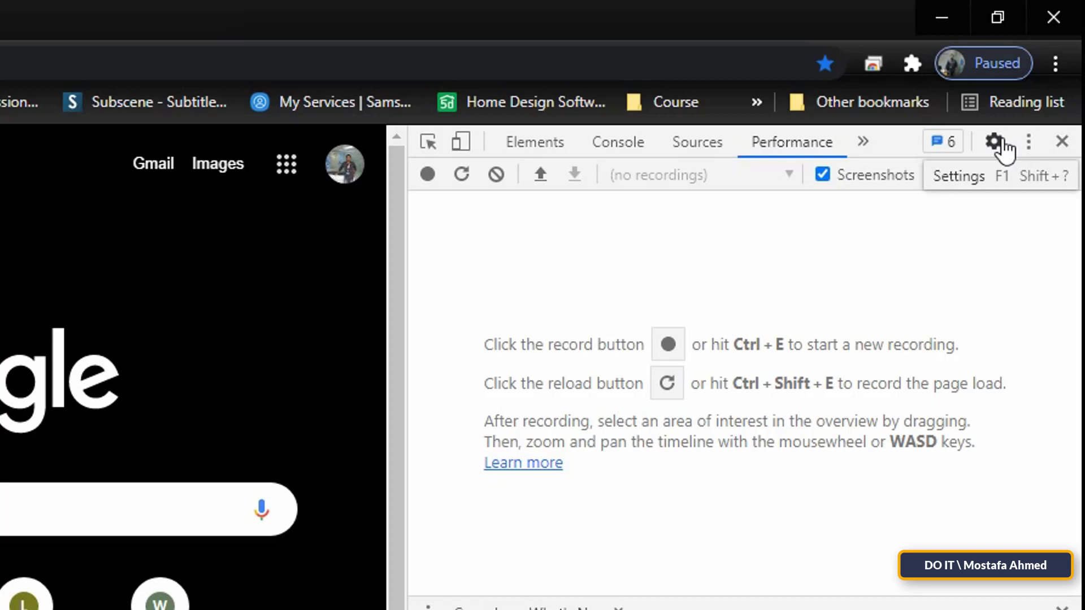
- Open the DevTools Settings on the Preferences page using the gear icon
left_click(995, 142)
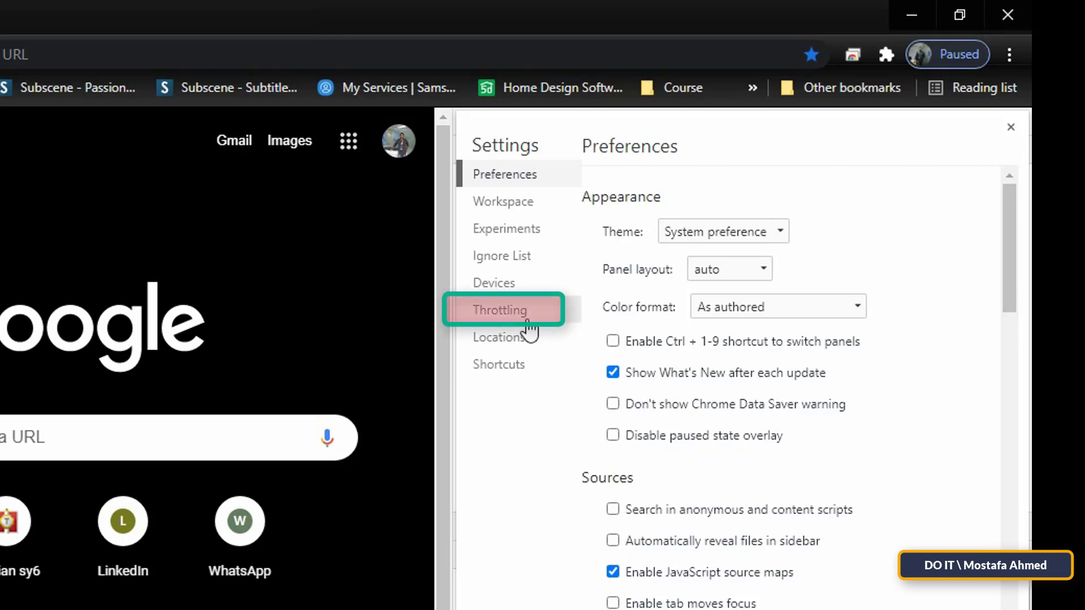
mouse_move(524, 321)
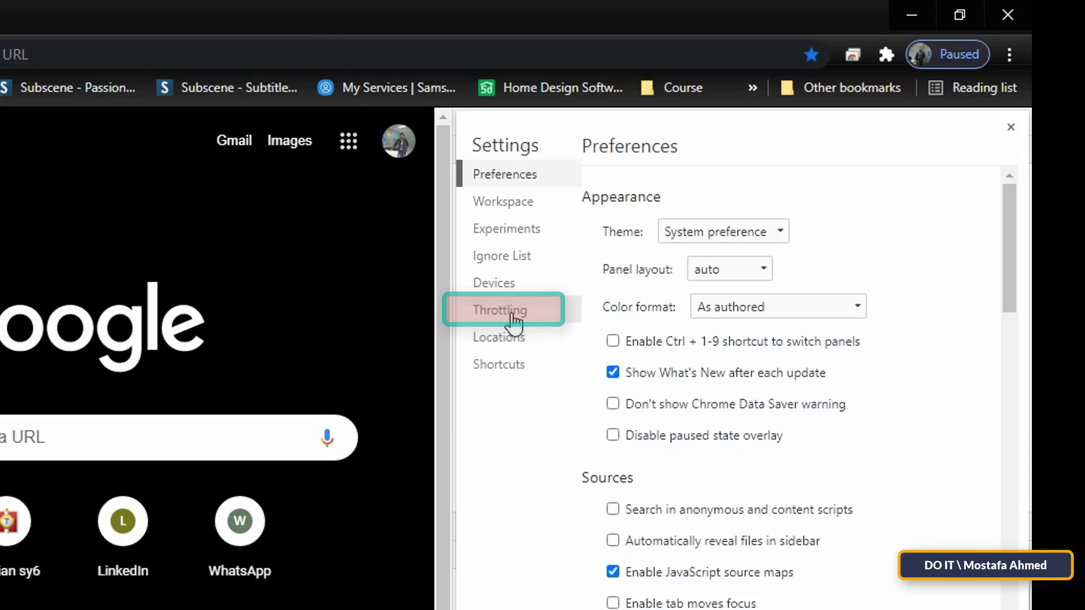
- Go to Throttling settings and begin adding a custom profile
left_click(499, 310)
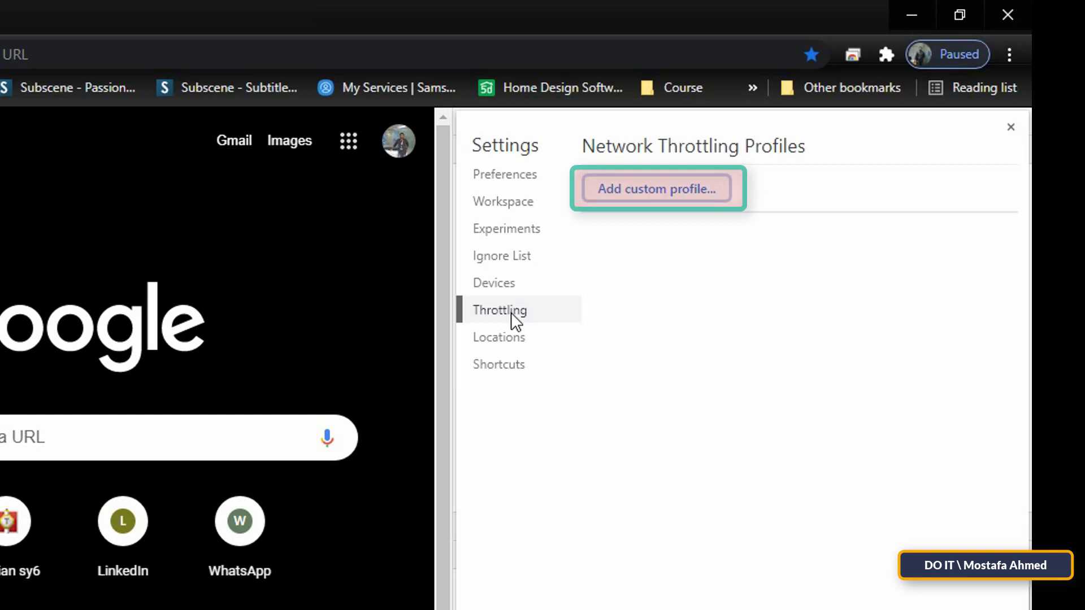
mouse_move(622, 173)
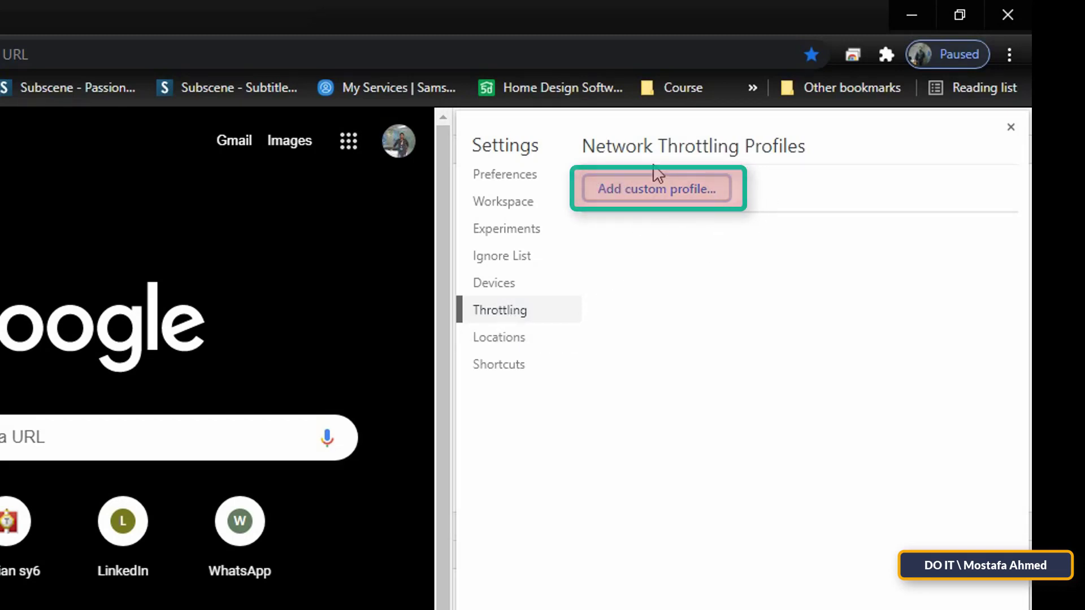
left_click(656, 188)
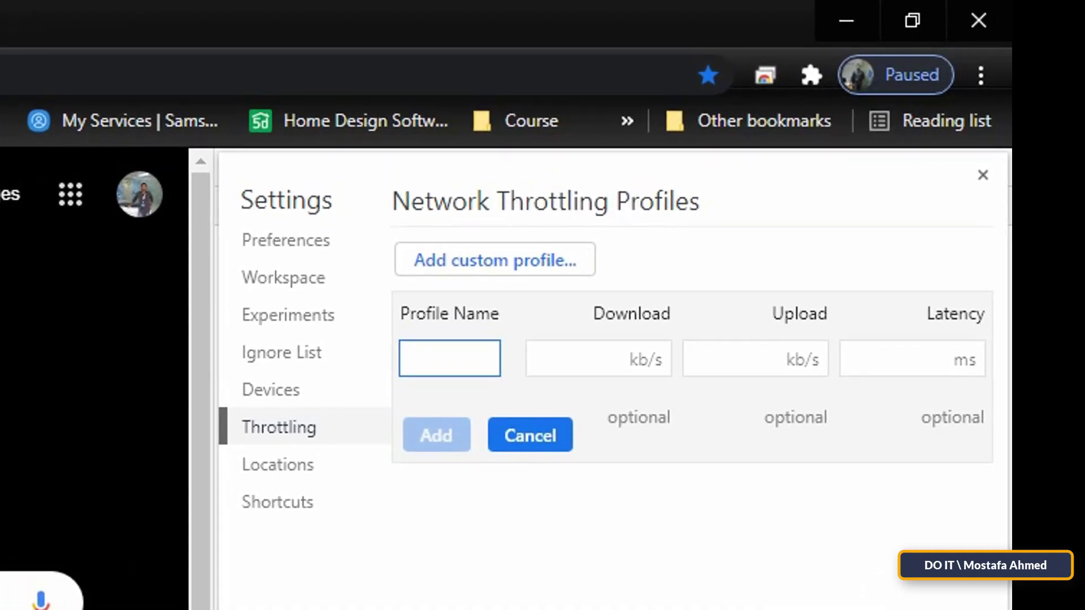
- Save profile 'Fast' with 1000 kB/s download and 200 kB/s upload
type("Fa")
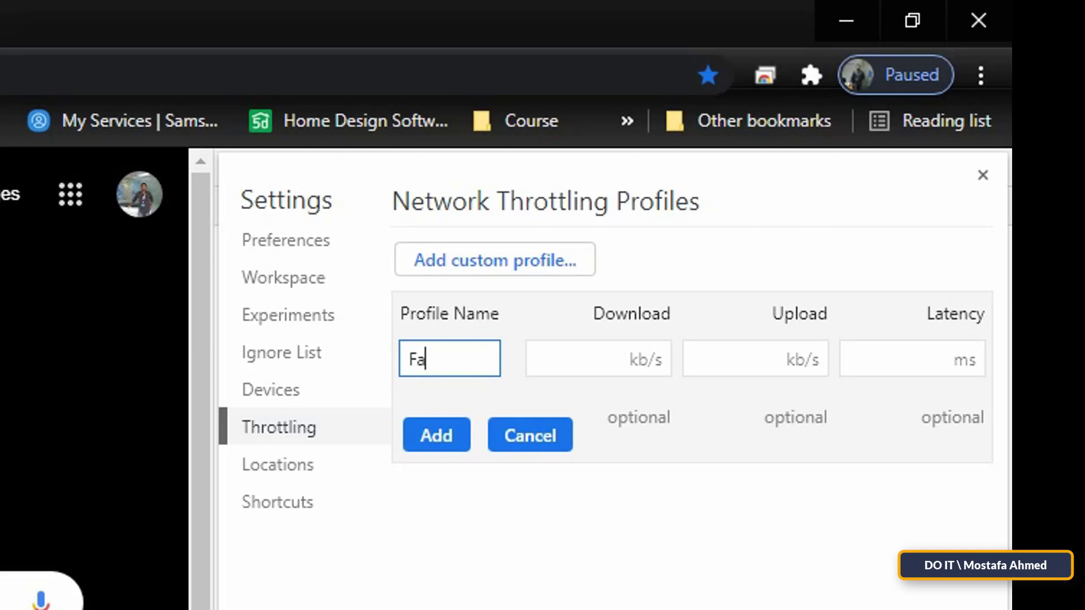
type("st")
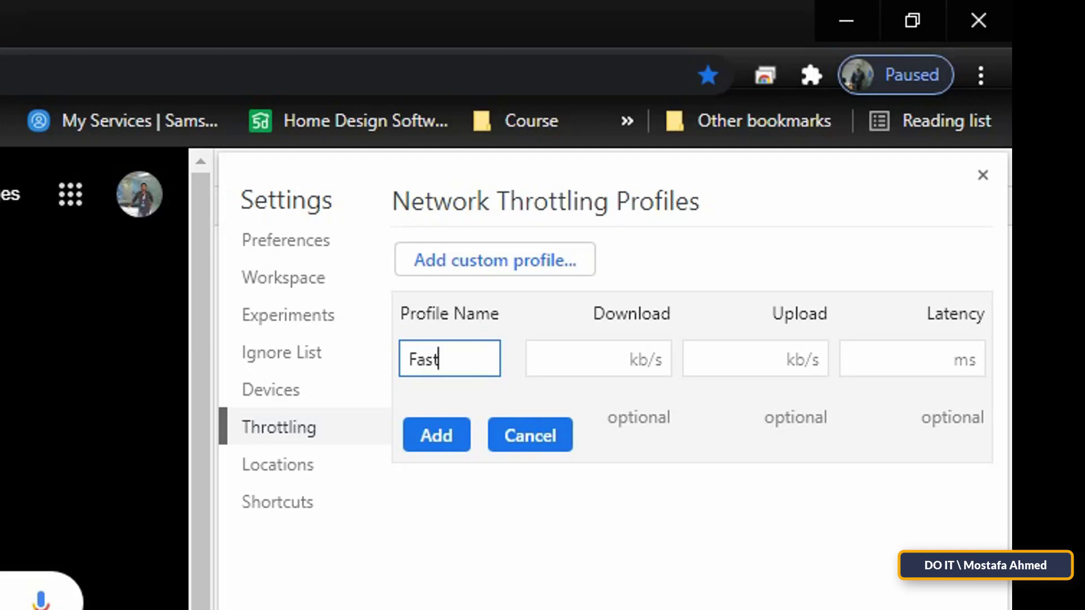
left_click(598, 359)
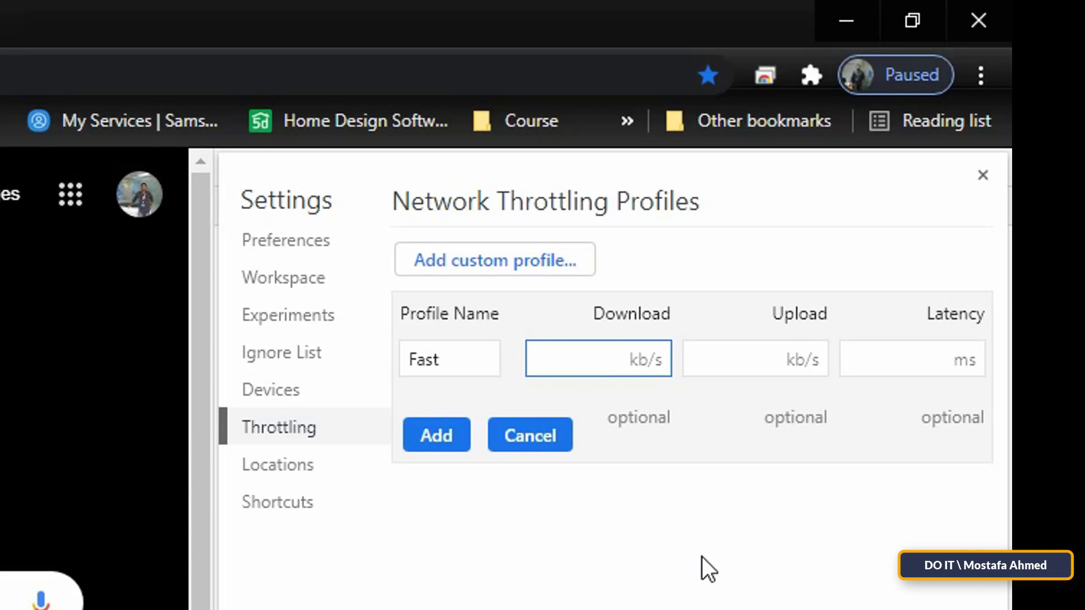
type("1000")
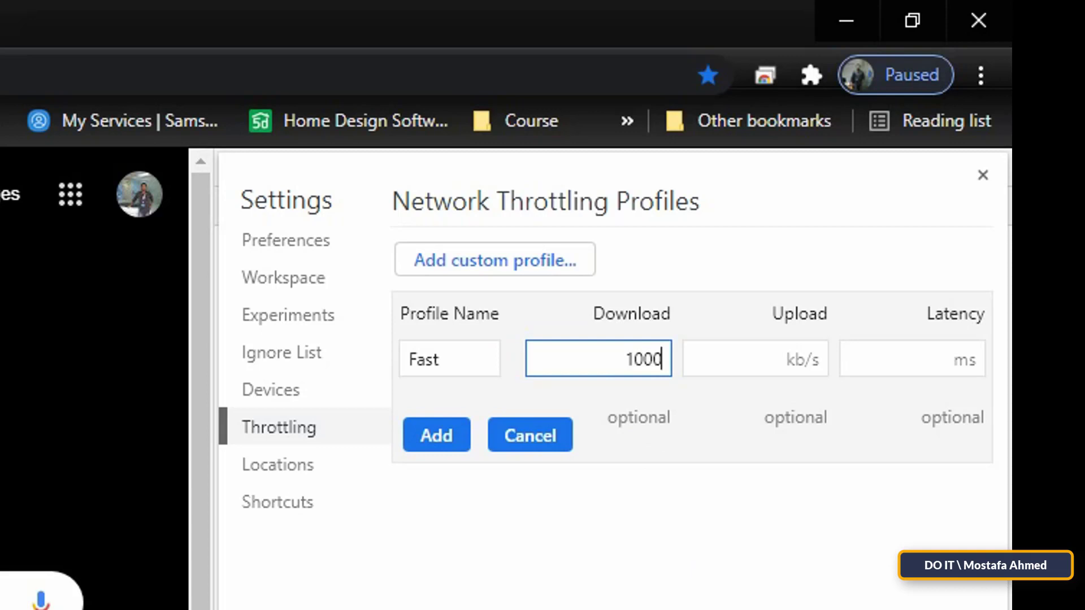
mouse_move(628, 607)
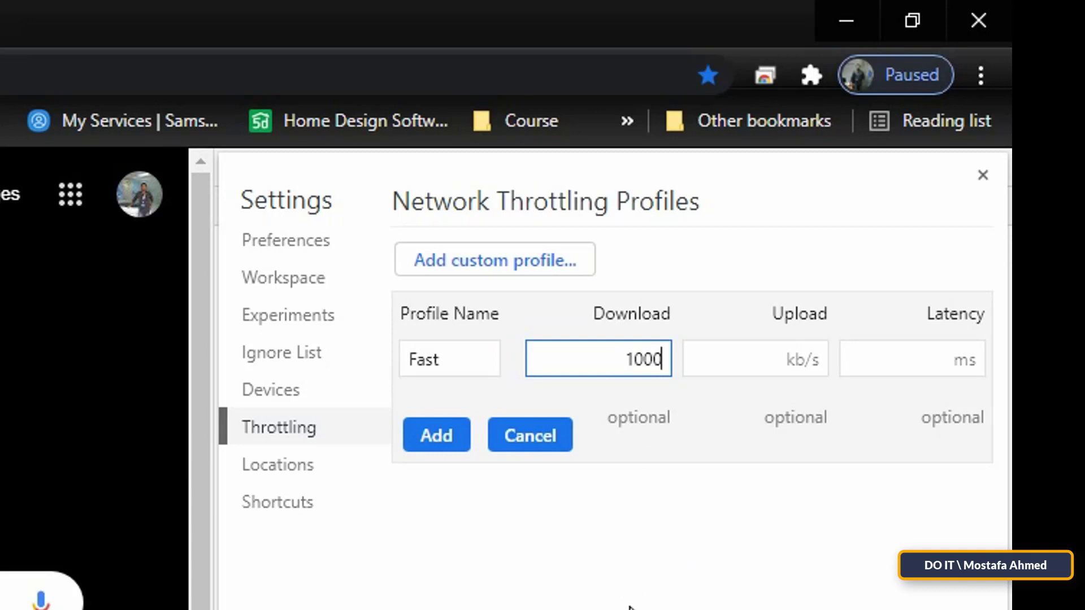
left_click(756, 358)
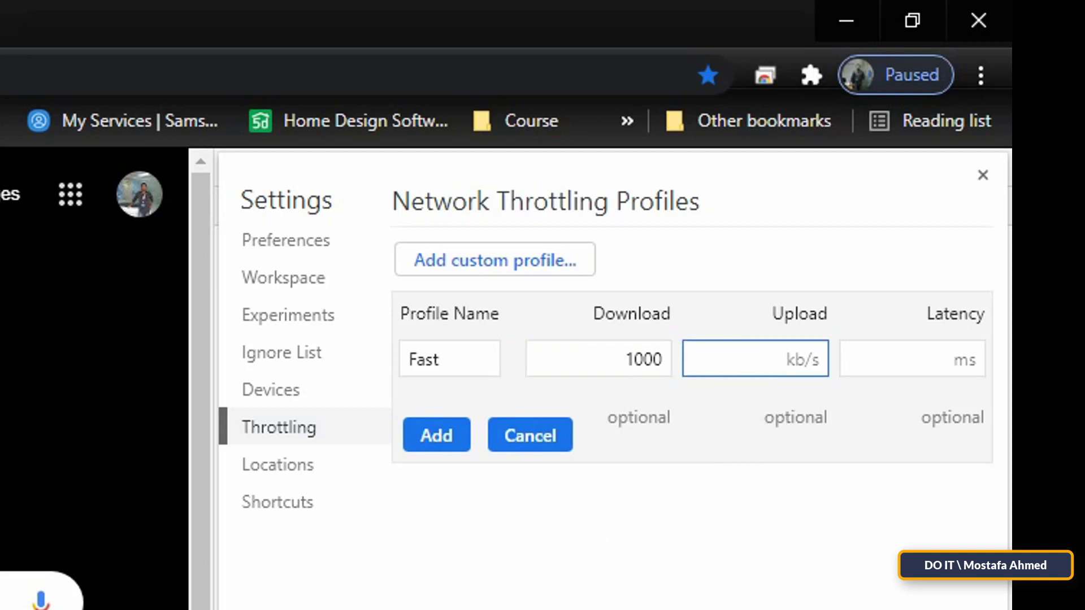
mouse_move(733, 596)
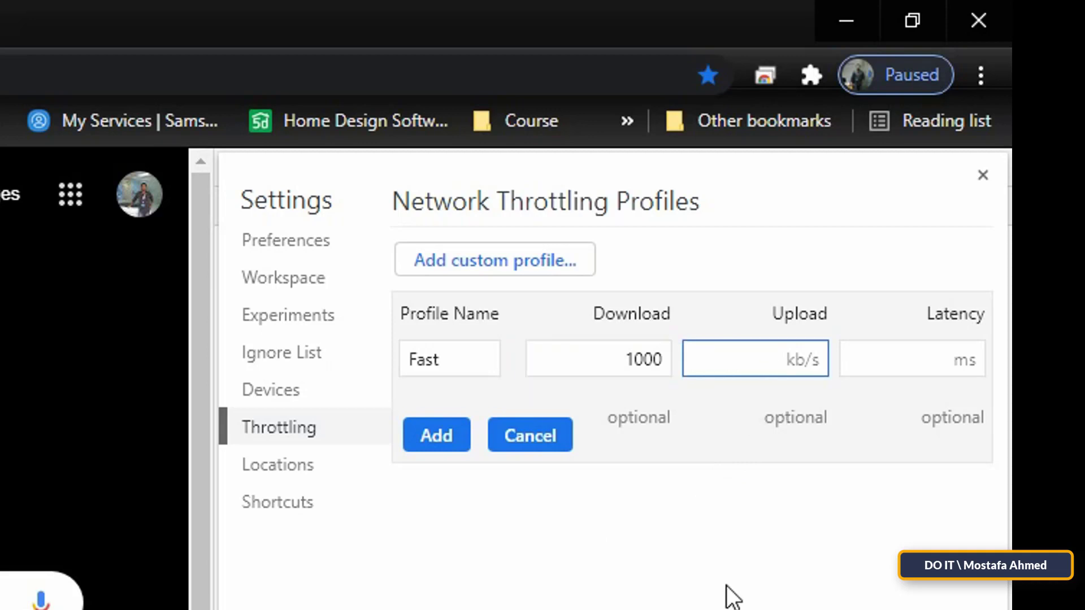
type("200")
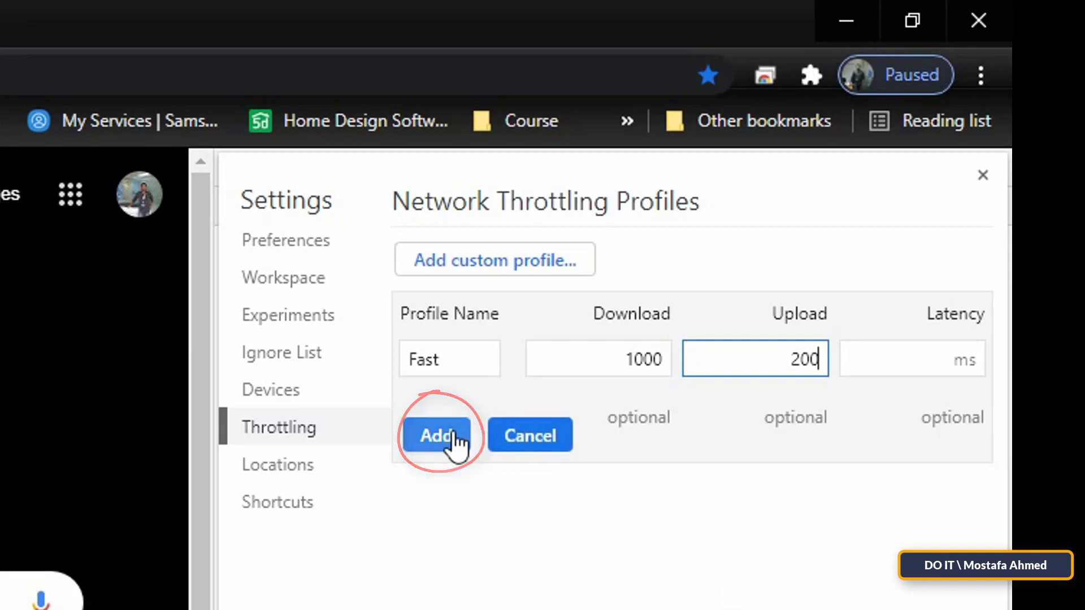
left_click(437, 435)
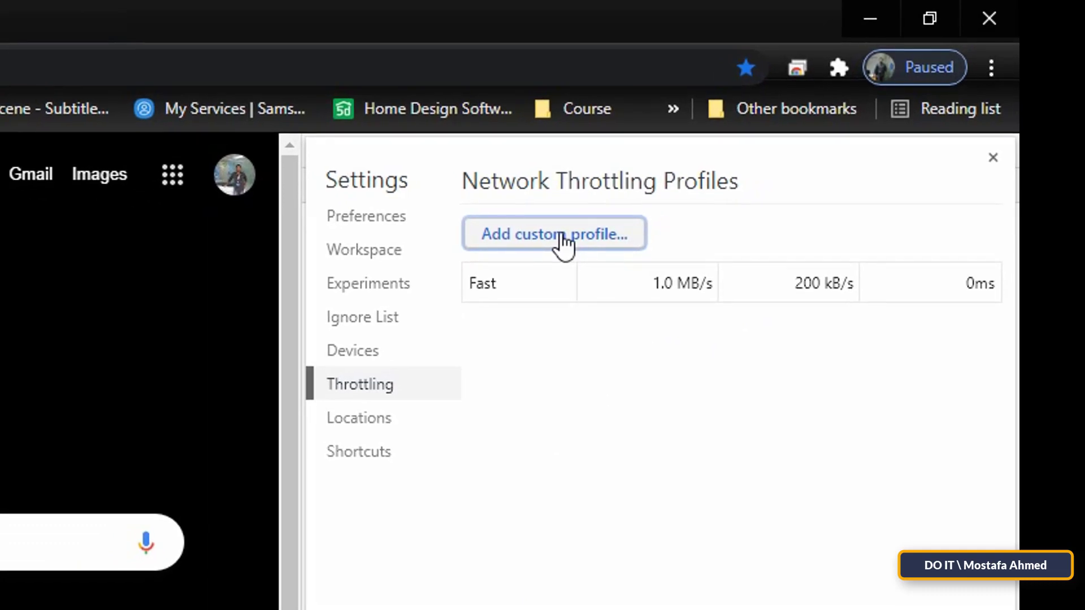
- Save profile 'slow' with 300 kB/s download and 100 kB/s upload
type("slow")
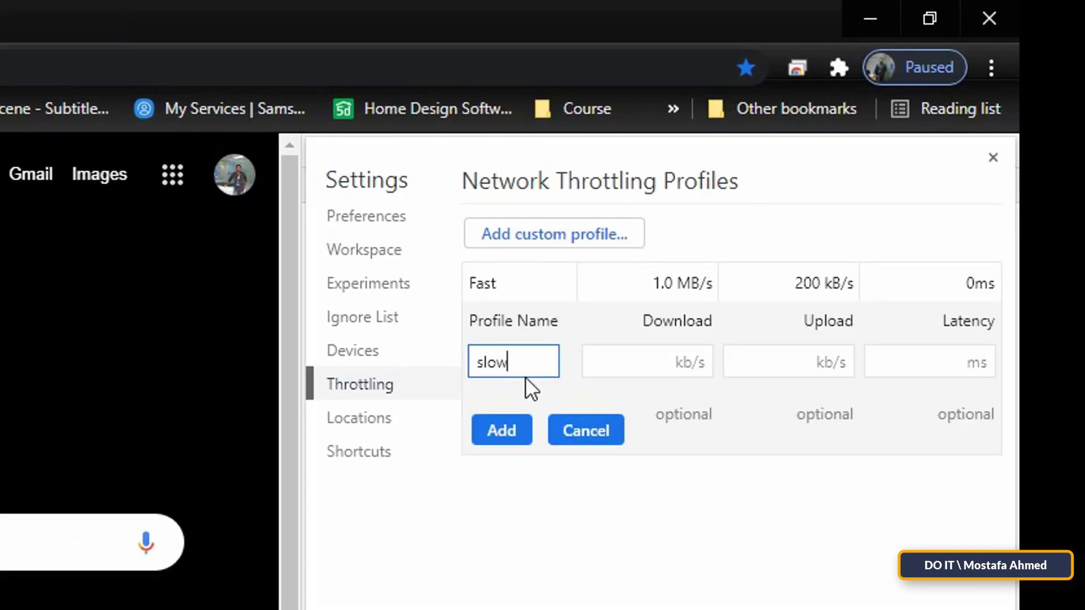
left_click(646, 360)
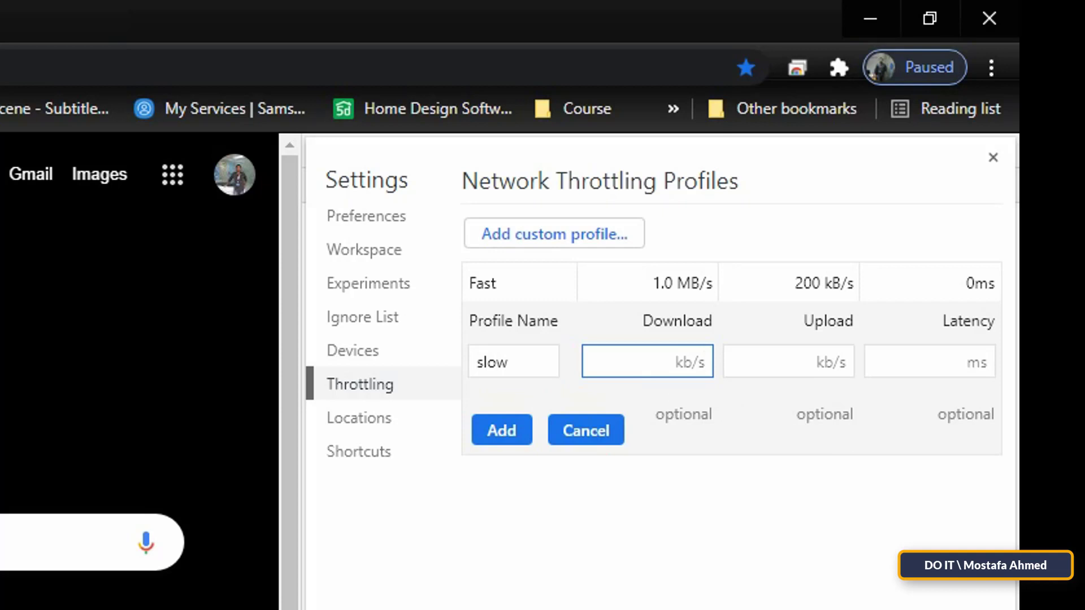
type("300")
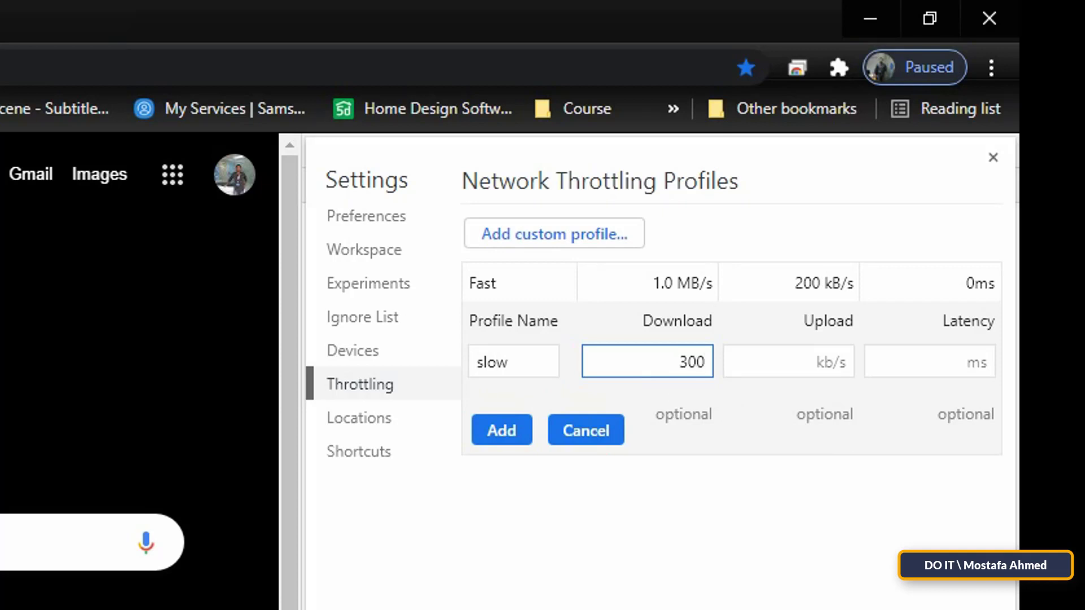
type("100")
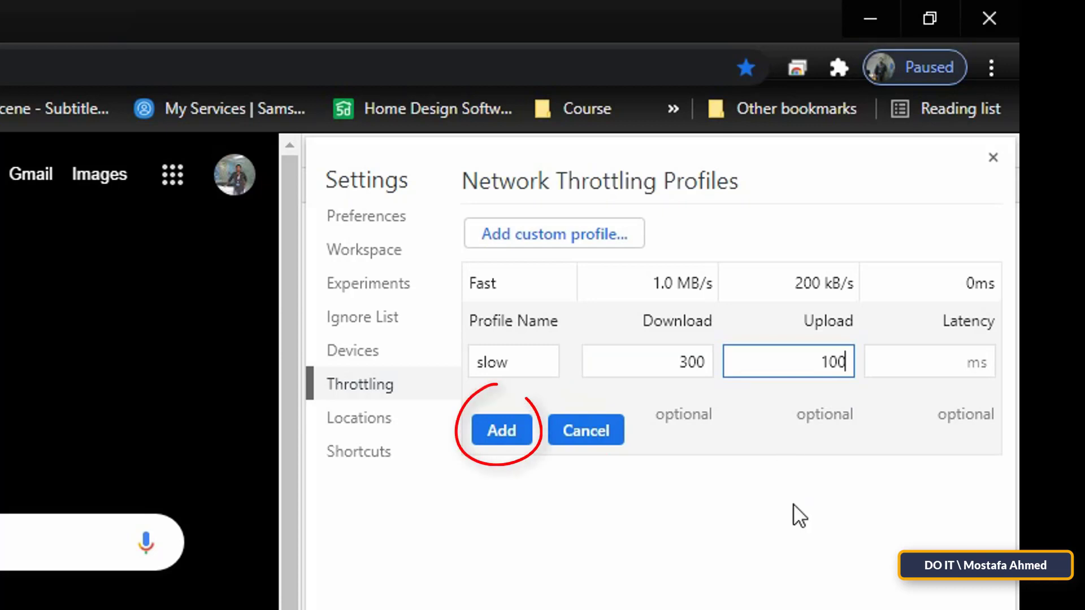
left_click(500, 430)
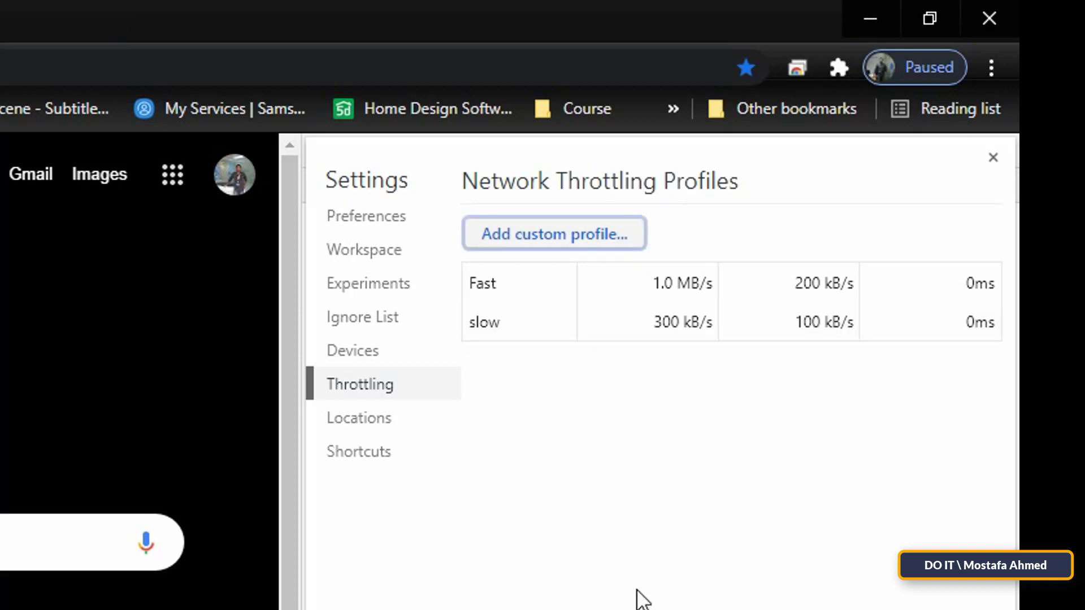
mouse_move(765, 326)
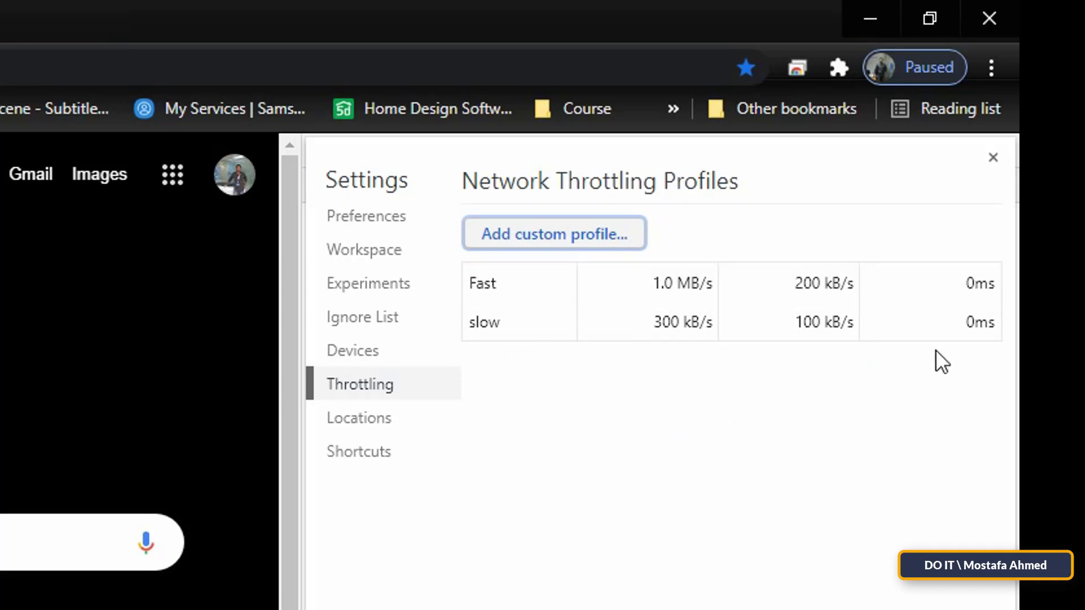
mouse_move(983, 322)
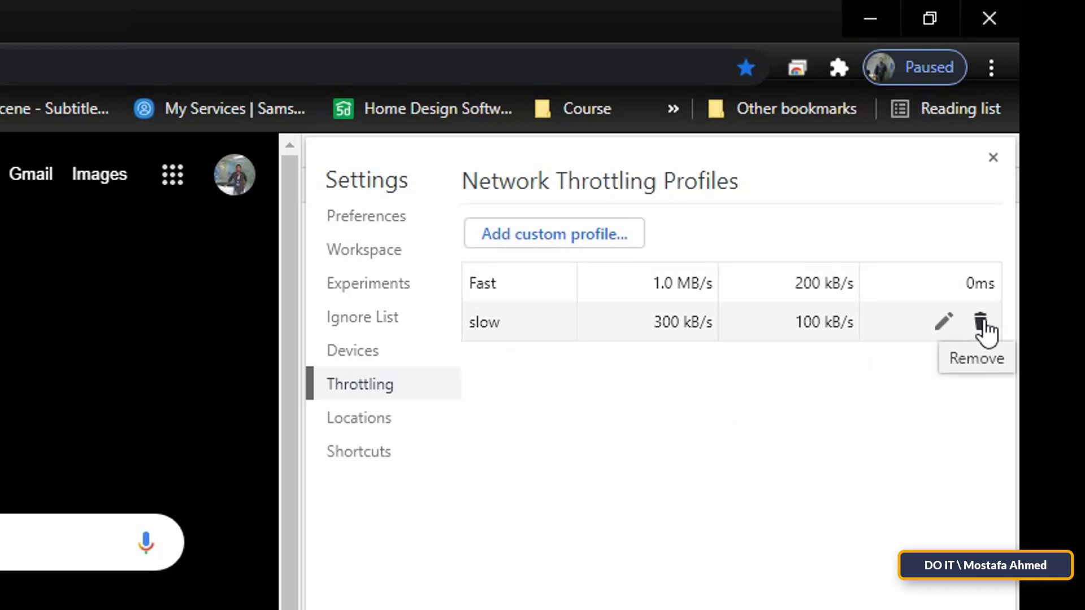
- Close the DevTools Settings panel to return to the Performance panel
left_click(980, 322)
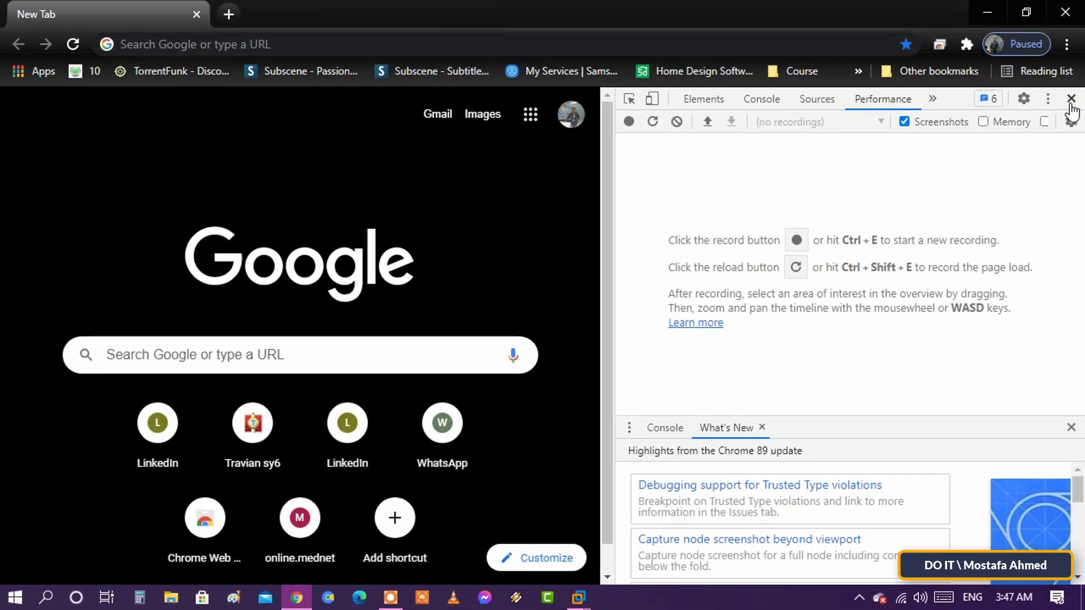
- Close the Developer Tools pane, leaving the new tab full width
left_click(1072, 98)
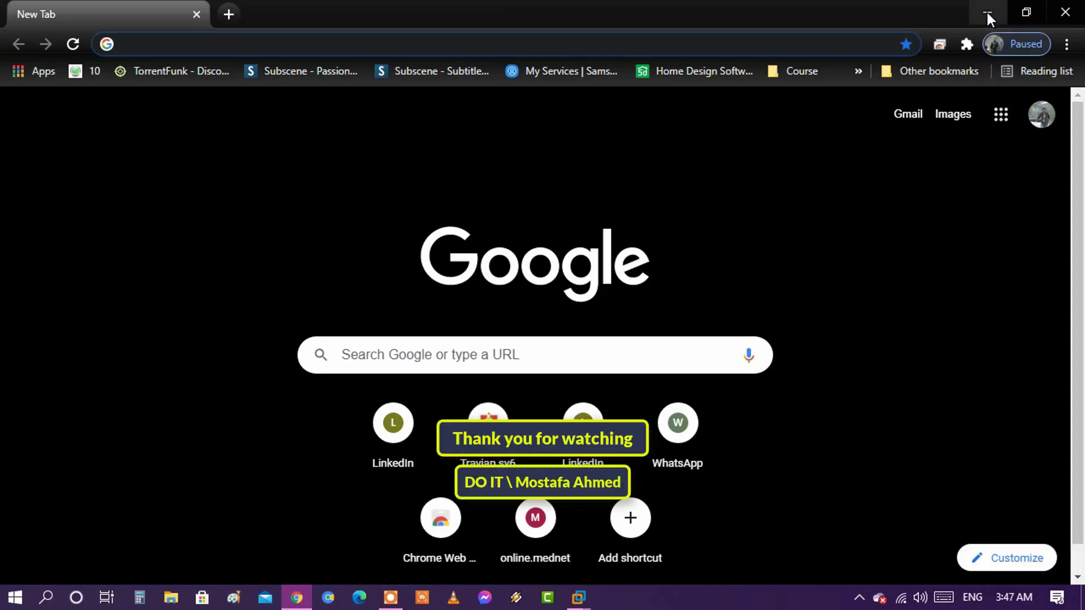
mouse_move(987, 13)
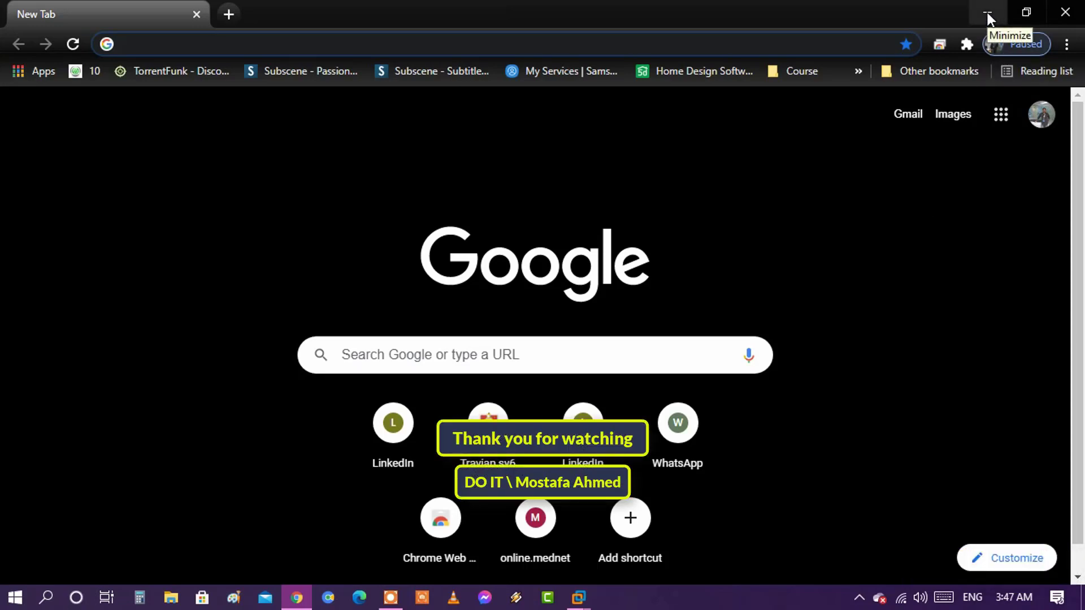